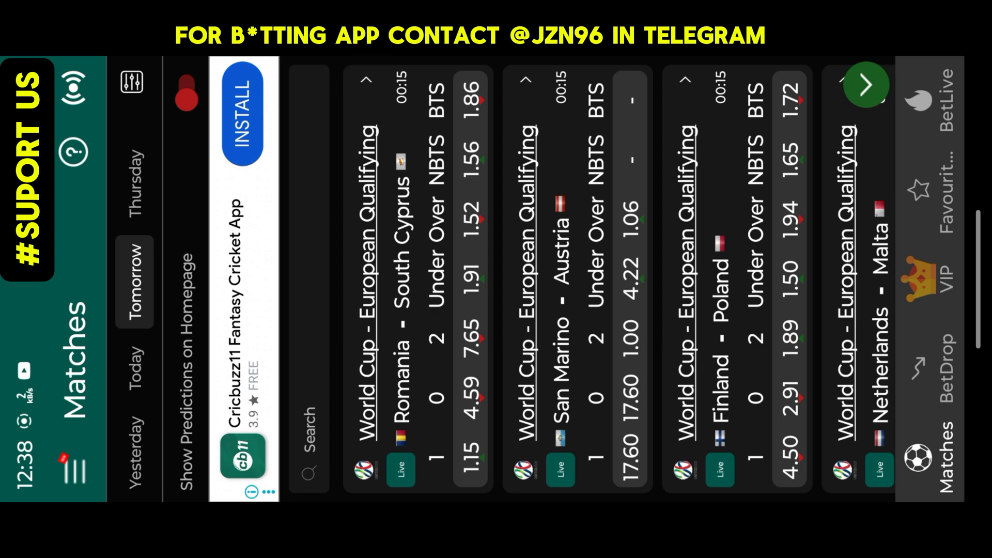
Enter the VIP matches section, declining the subscription dialog with Later.
{"action": "left_click", "coordinate": [944, 278]}
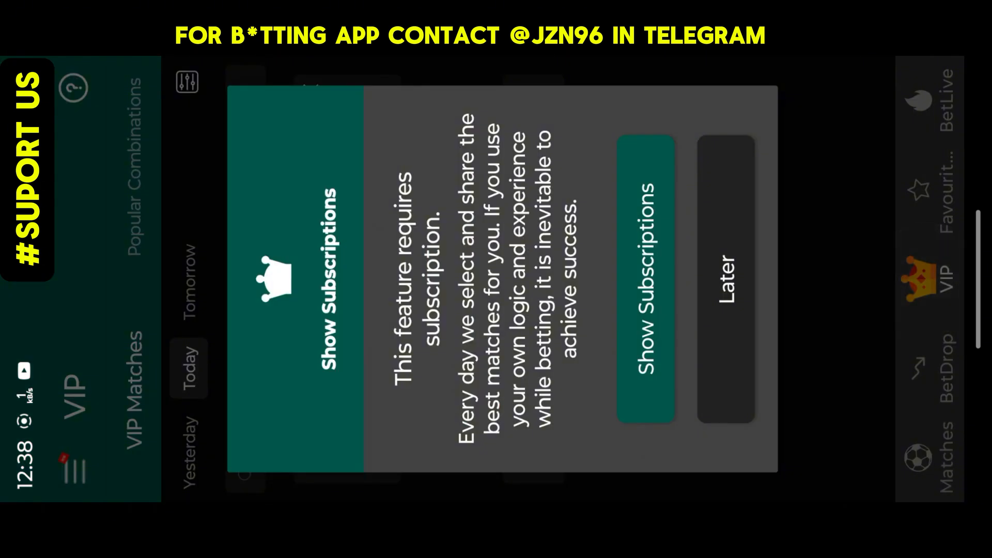
{"action": "left_click", "coordinate": [724, 278]}
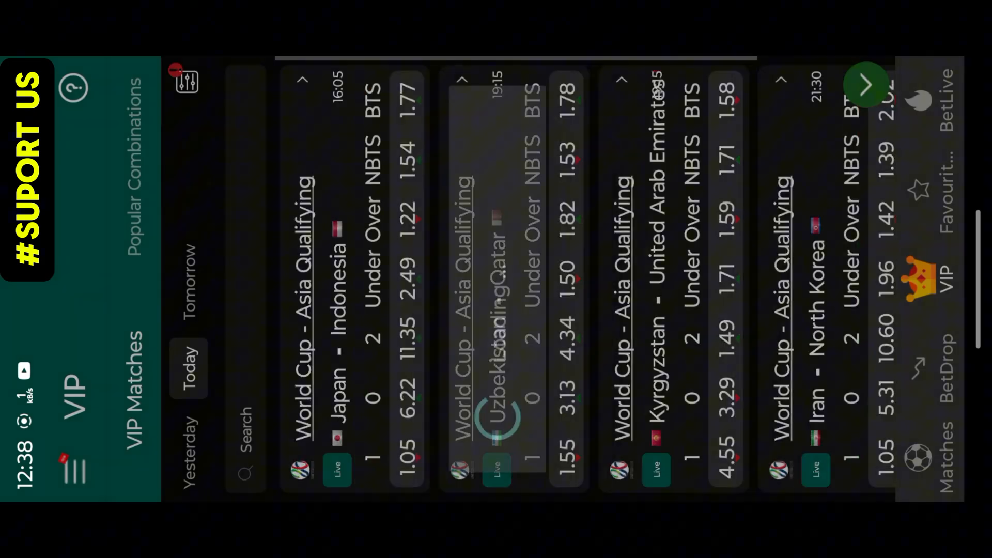
{"action": "scroll", "scroll_direction": "left", "scroll_amount": 3}
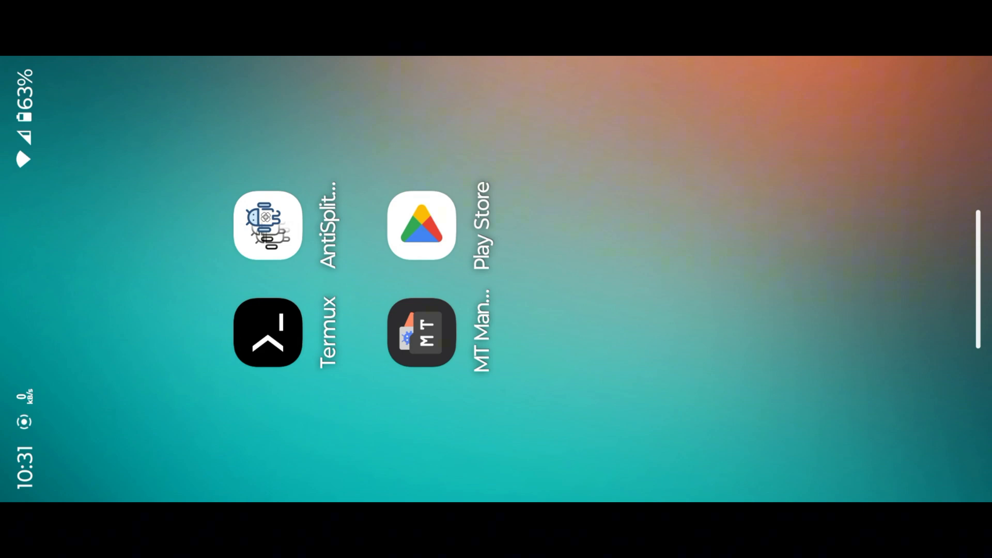
Search Play Store for 'groic' and uninstall the installed Groic app.
{"action": "left_click", "coordinate": [421, 225]}
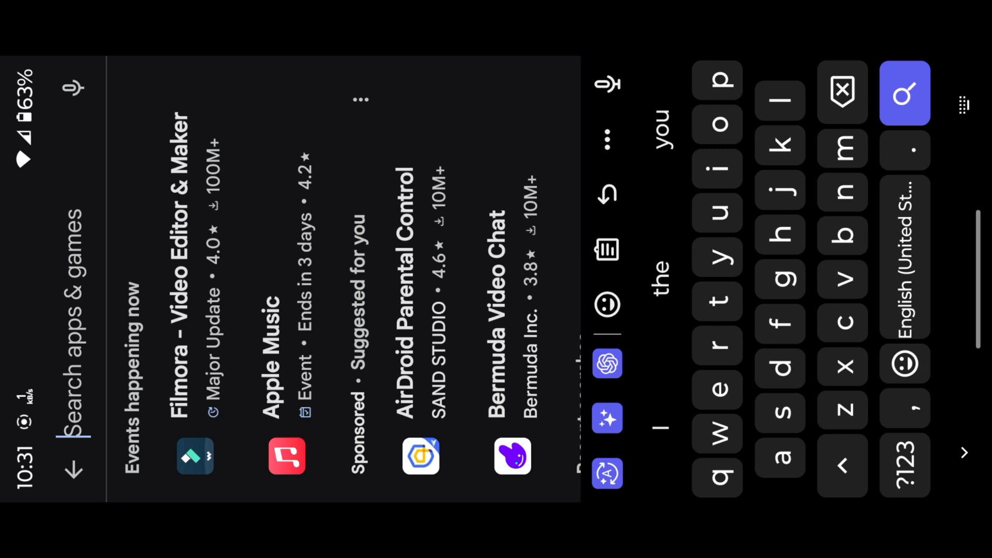
{"action": "type", "text": "groic"}
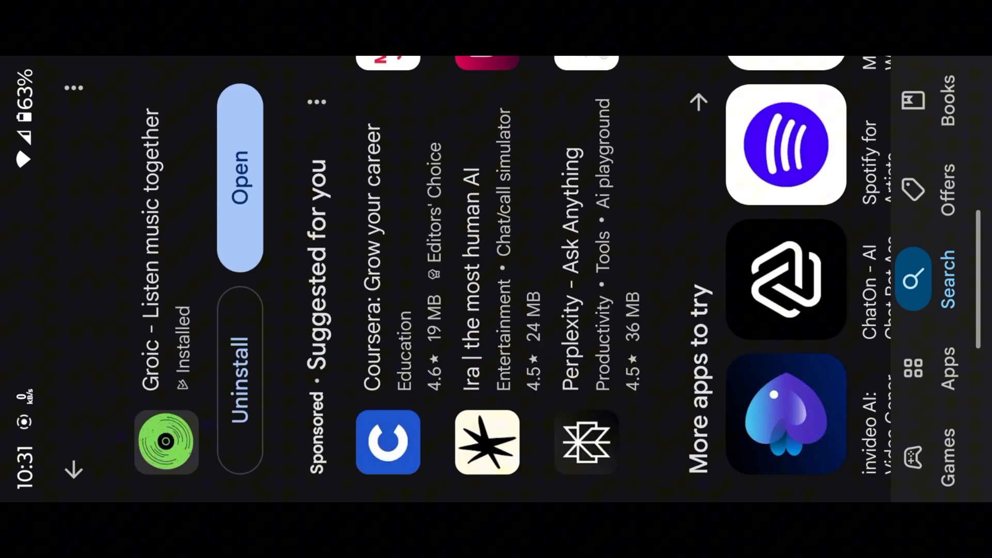
{"action": "left_click", "coordinate": [239, 177]}
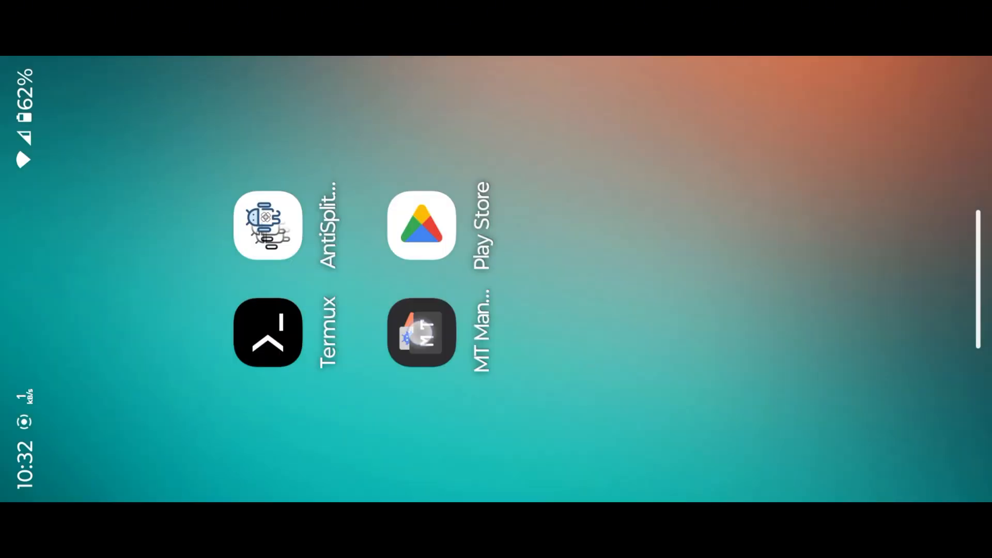
Run Kill Signature Verification on the Groic APK in MT Manager.
{"action": "left_click", "coordinate": [421, 332]}
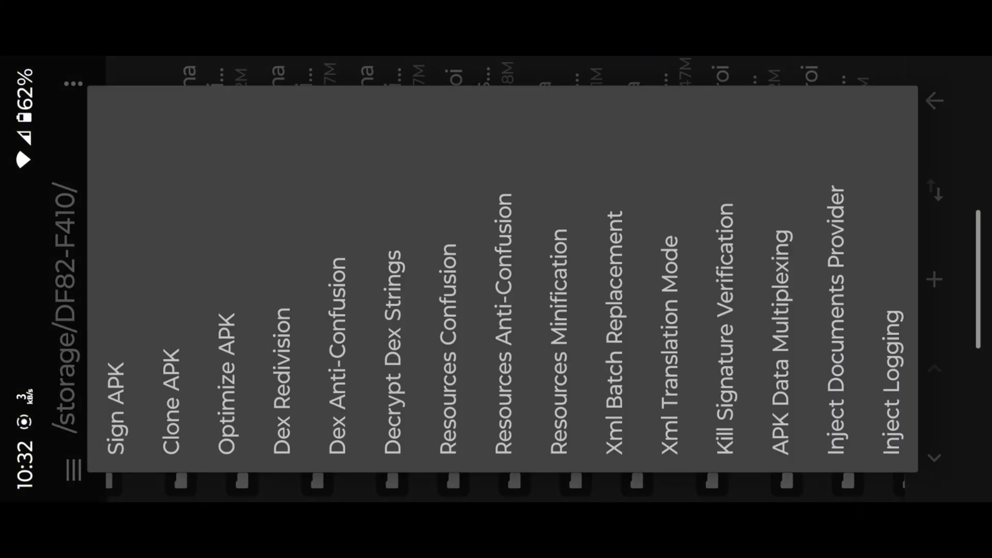
{"action": "left_click", "coordinate": [725, 329]}
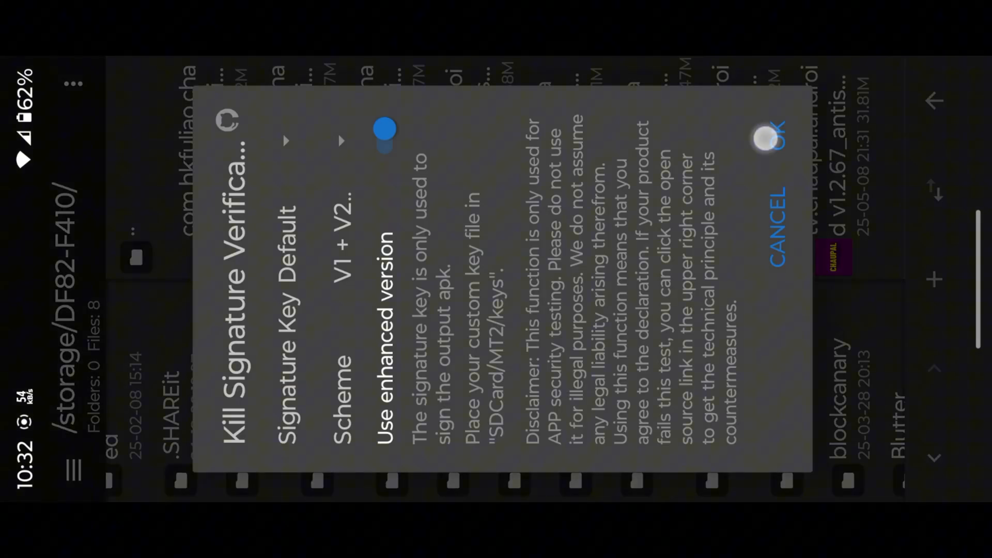
{"action": "left_click", "coordinate": [768, 140]}
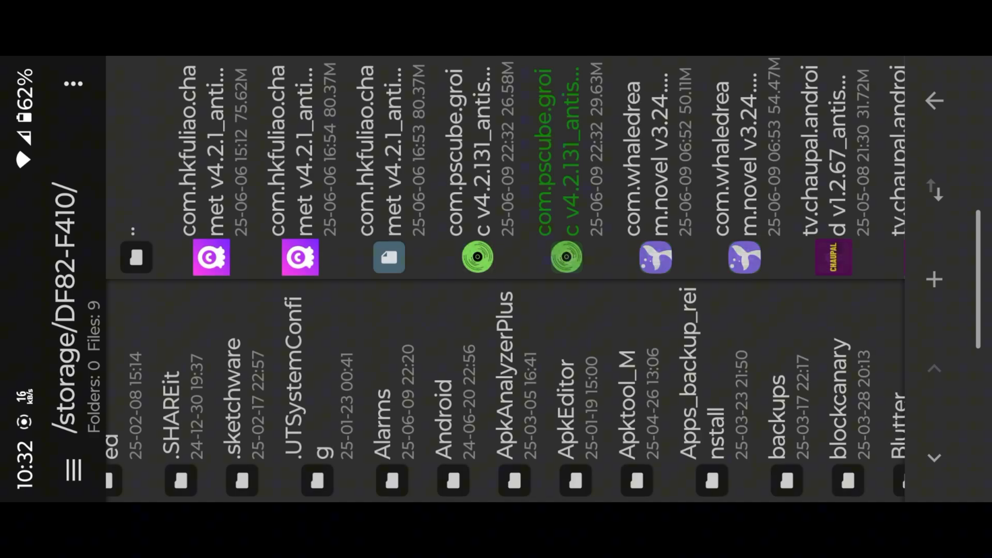
Install the new signature-free Groic APK and launch it.
{"action": "left_click", "coordinate": [563, 256]}
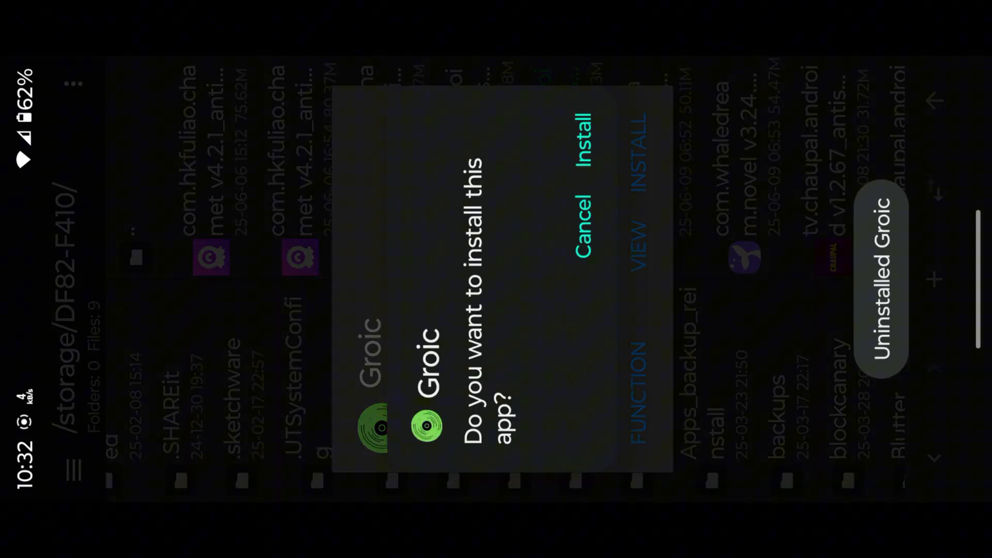
{"action": "left_click", "coordinate": [579, 137]}
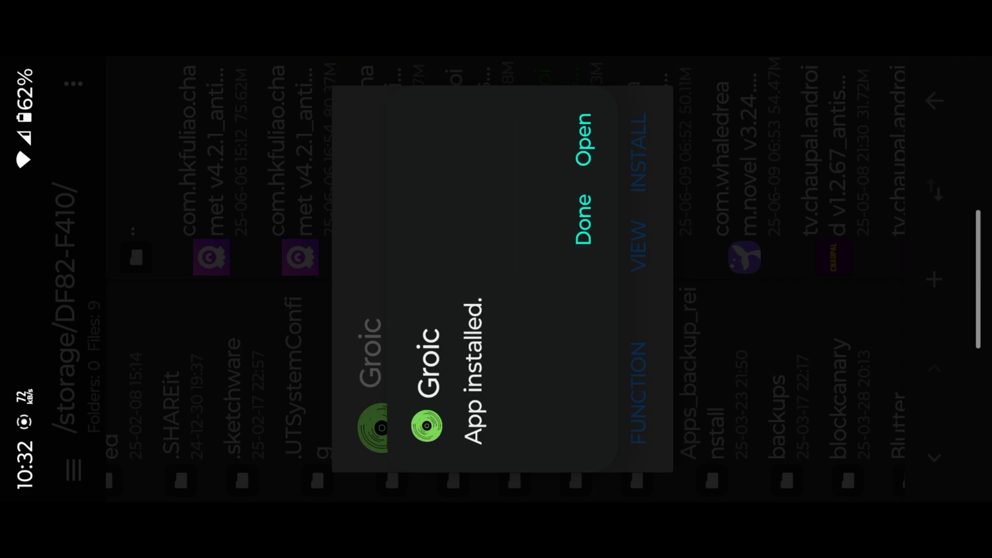
{"action": "left_click", "coordinate": [588, 137]}
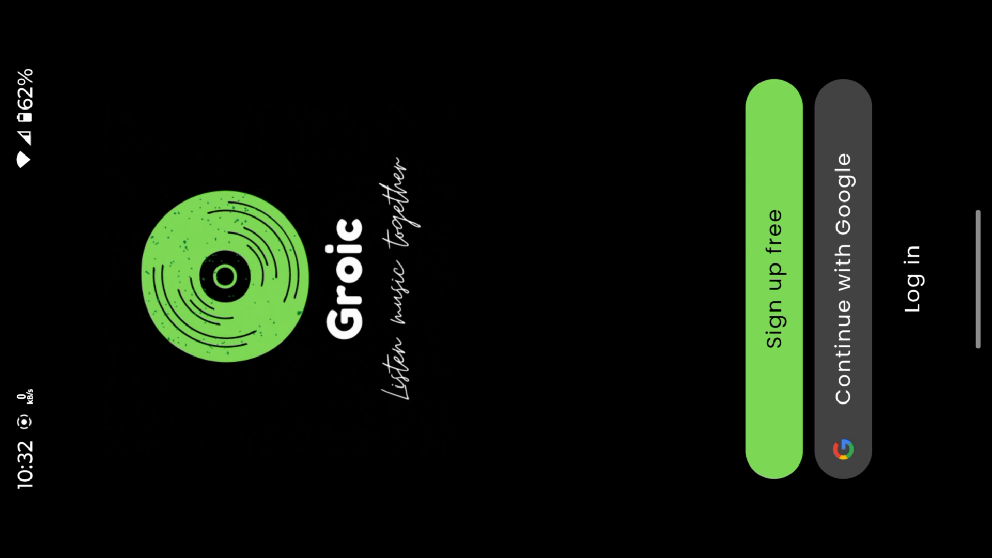
Continue with Google, try a premium feature and dismiss the Oh No upsell.
{"action": "left_click", "coordinate": [774, 278]}
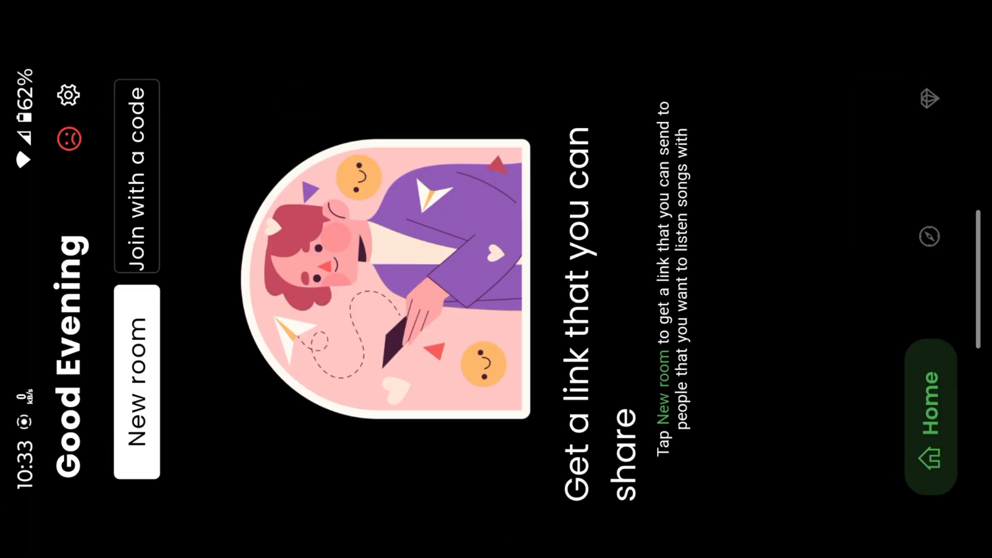
{"action": "left_click", "coordinate": [136, 380]}
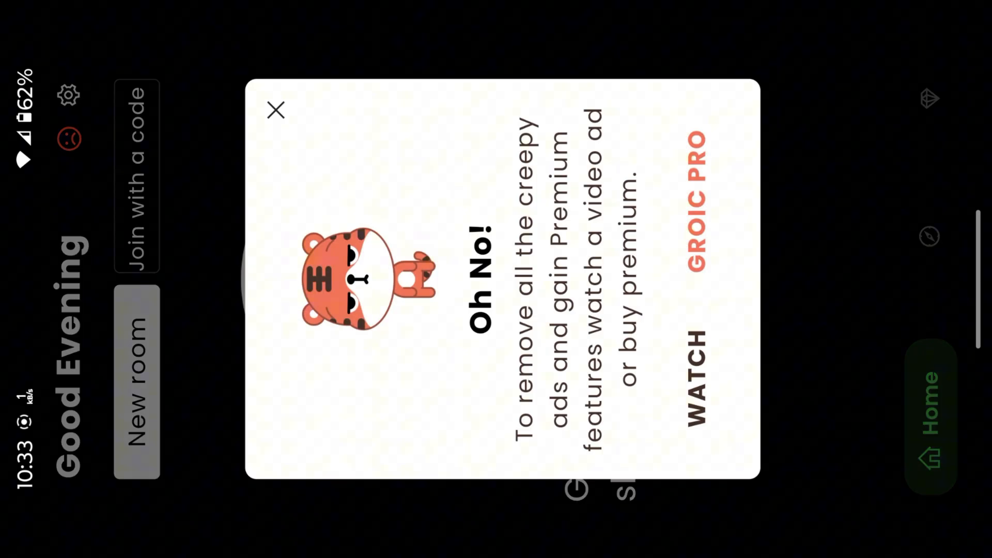
{"action": "left_click", "coordinate": [274, 109]}
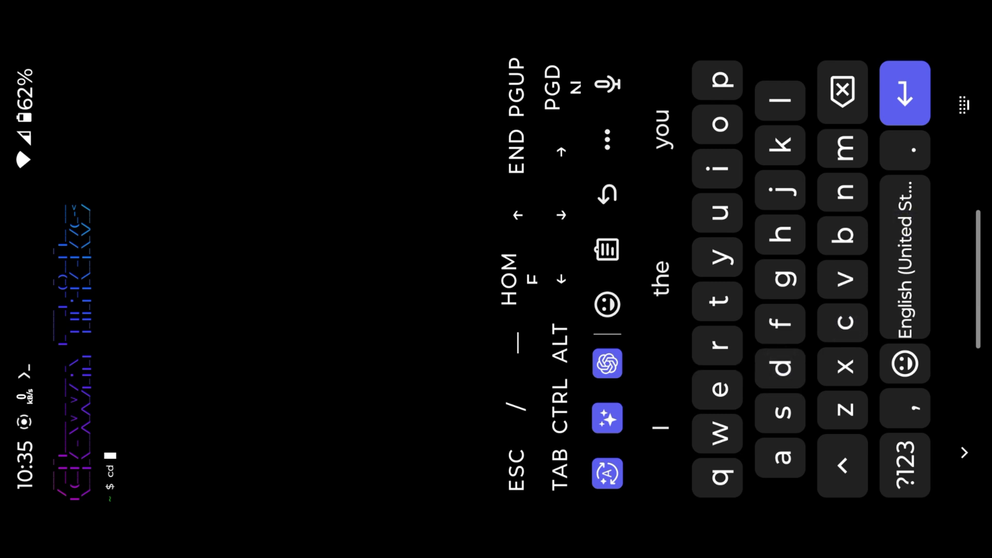
Change into blutter-termux and run python blutter.py on the pasted arm64-v8a path.
{"action": "type", "text": "blutter"}
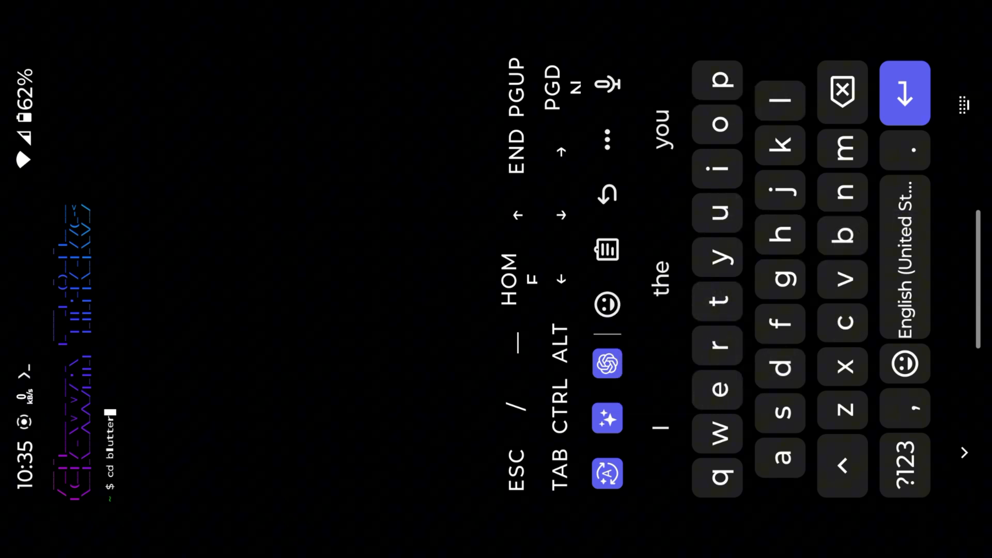
{"action": "left_click", "coordinate": [718, 389]}
{"action": "type", "text": "python"}
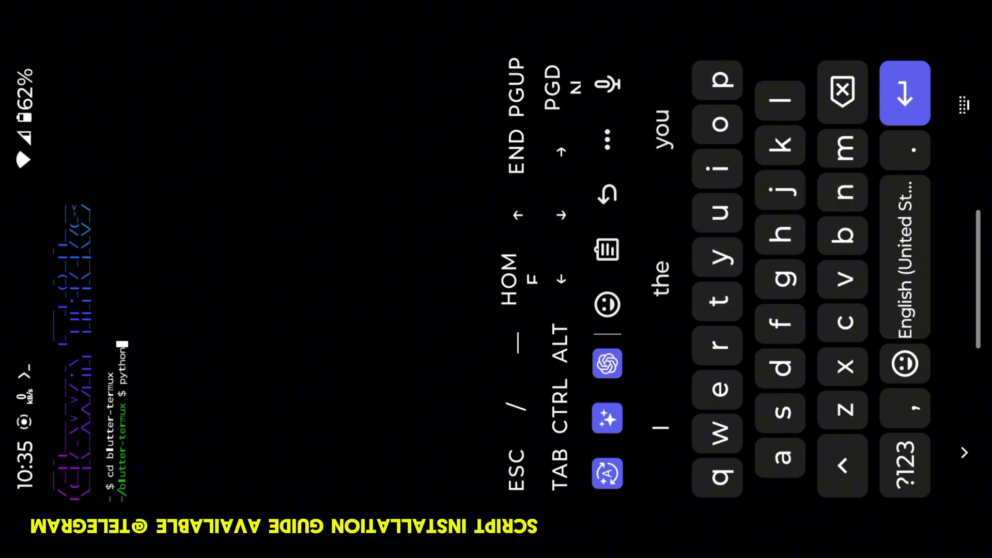
{"action": "left_click", "coordinate": [717, 211]}
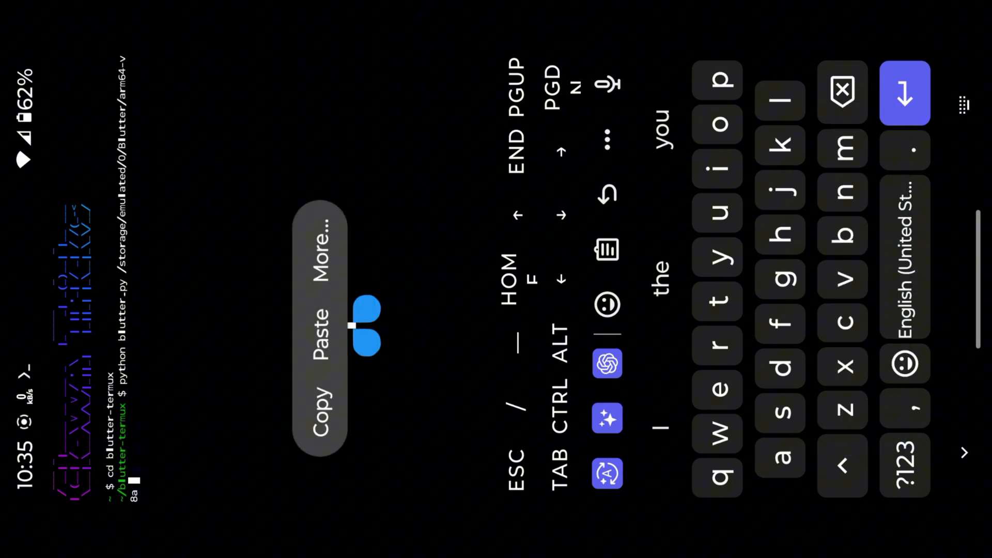
{"action": "left_click", "coordinate": [314, 333]}
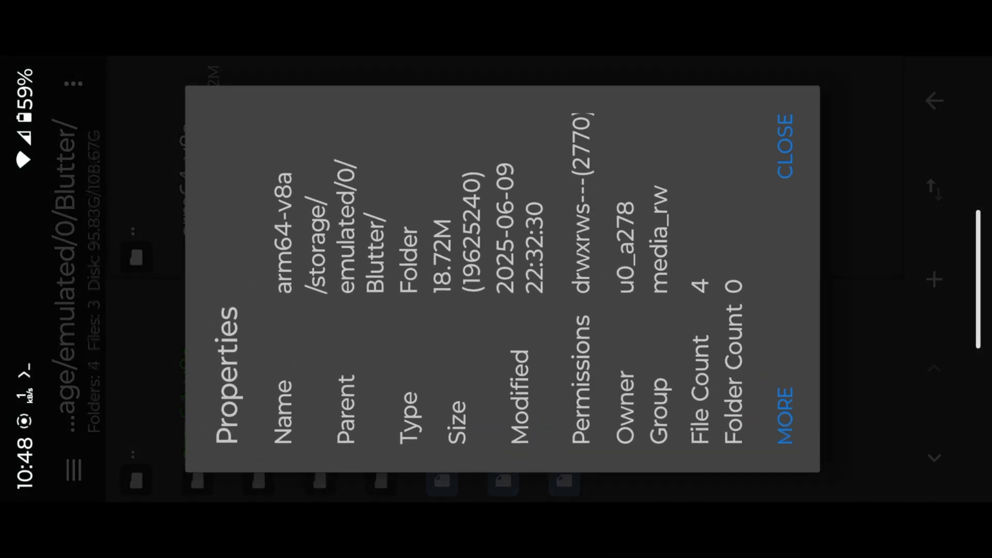
Close the Properties dialog and browse out/asm down to the Groic folder.
{"action": "left_click", "coordinate": [785, 142]}
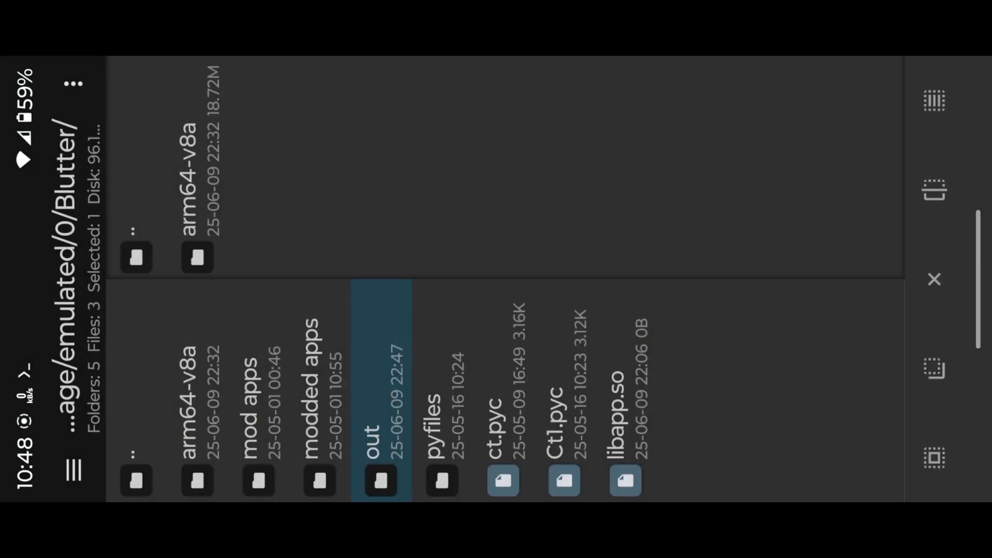
{"action": "double_click", "coordinate": [379, 393]}
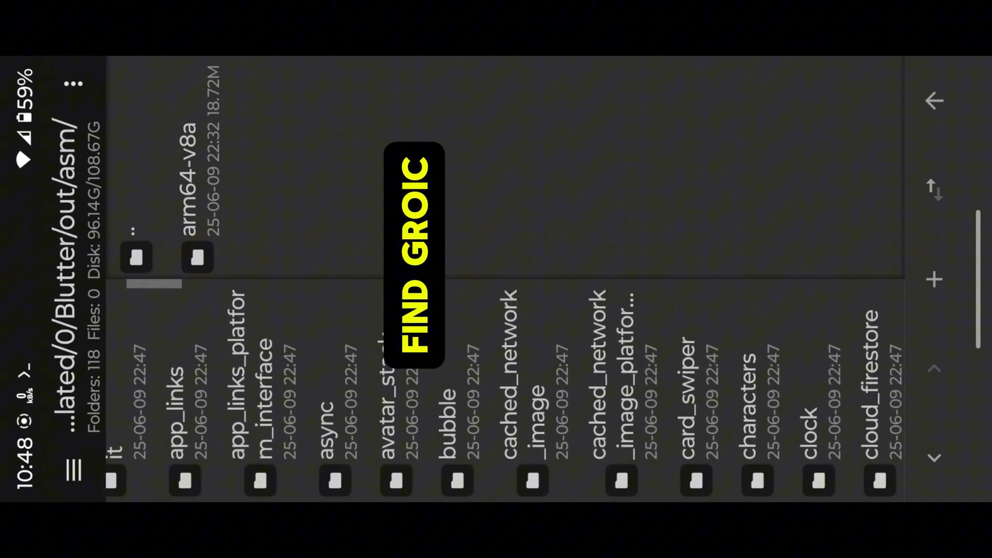
{"action": "scroll", "scroll_direction": "right", "scroll_amount": 3}
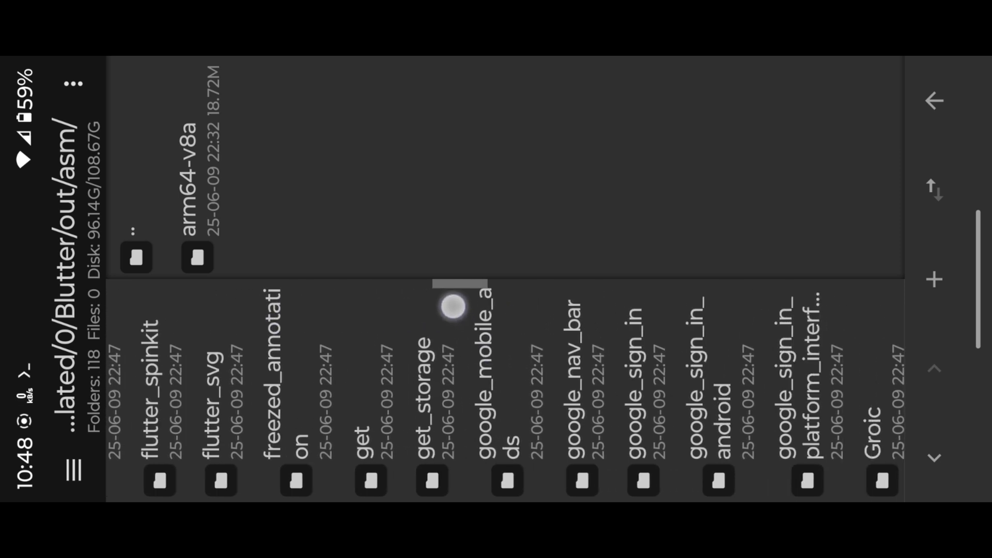
{"action": "left_click", "coordinate": [72, 84]}
{"action": "type", "text": "gold"}
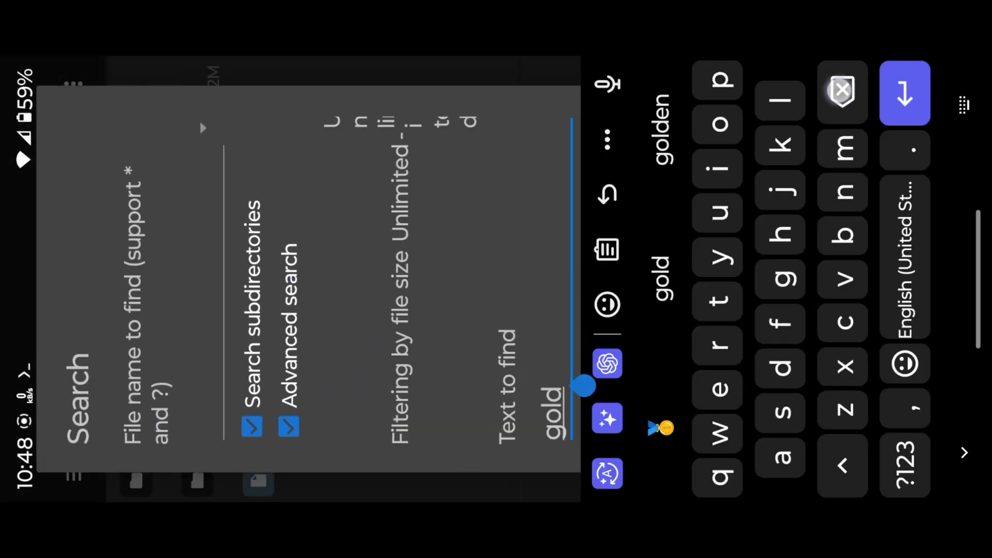
Search Groic's folder and subdirectories for files containing 'isuserpremium'.
{"action": "left_click", "coordinate": [841, 92]}
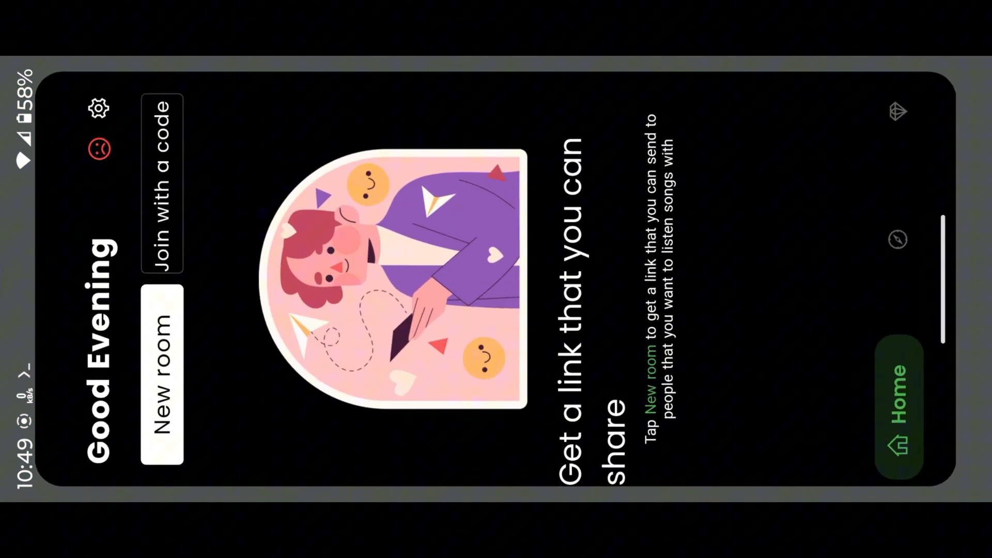
{"action": "left_click", "coordinate": [162, 373]}
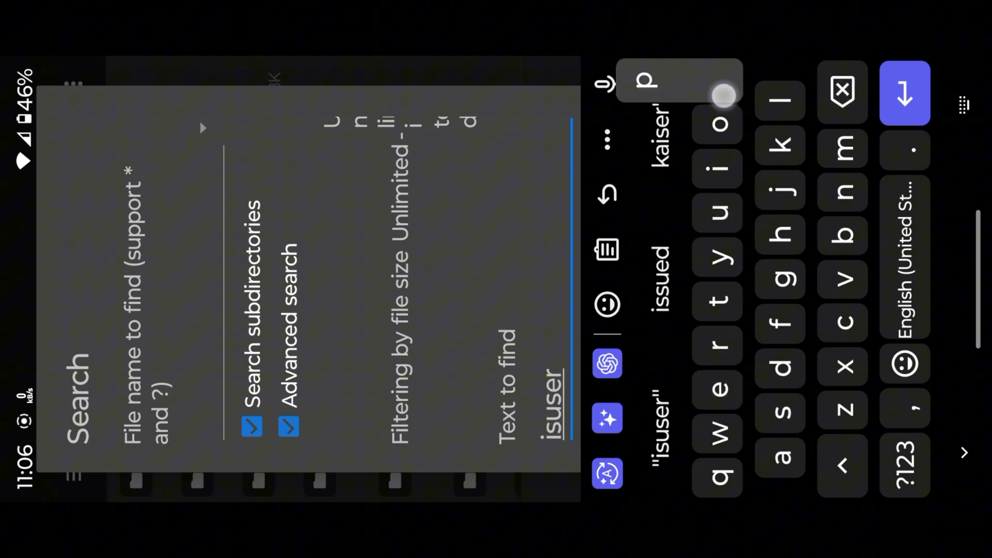
{"action": "type", "text": "premium"}
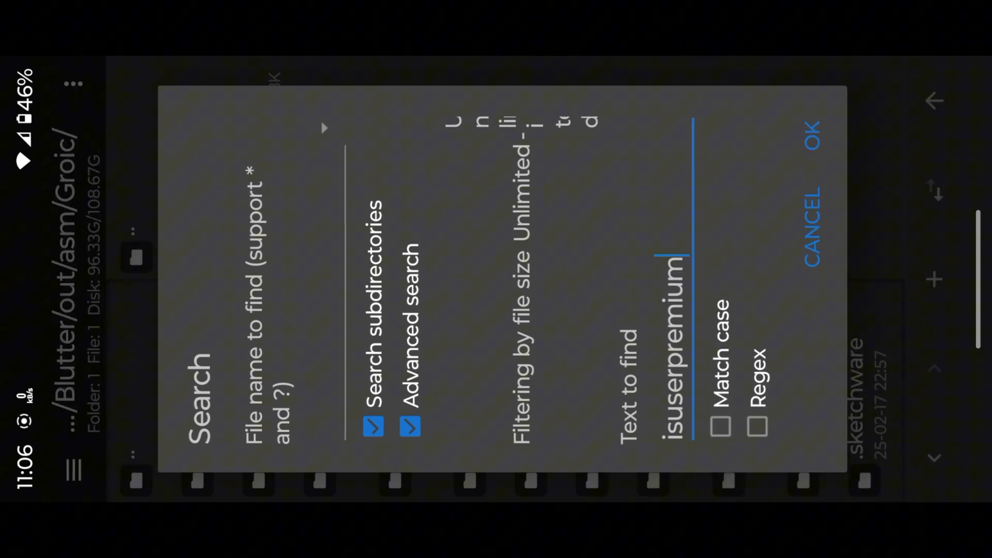
{"action": "left_click", "coordinate": [815, 139]}
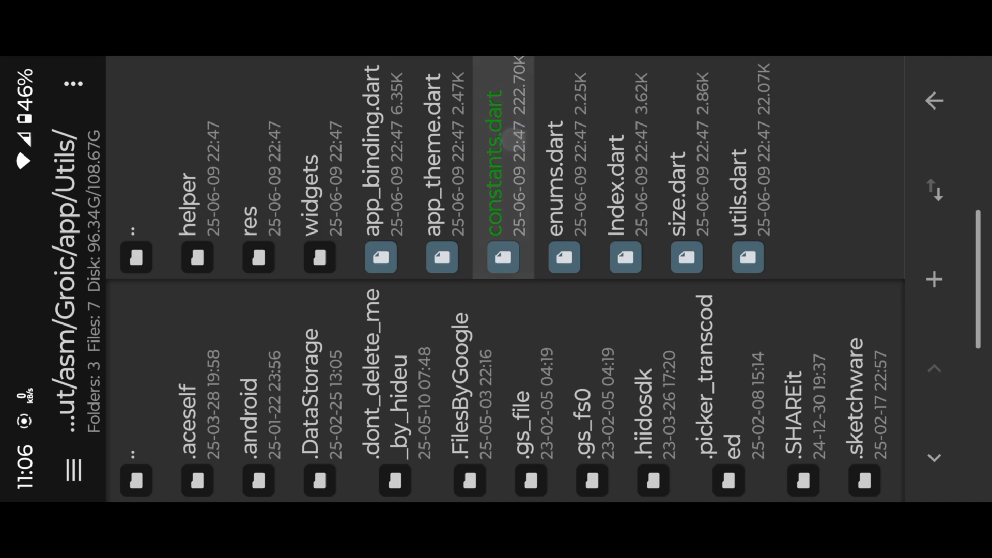
Find 'isuserpremium' in constants.dart and reach the isUserPremiumBool init match near 0x57e5bc.
{"action": "left_click", "coordinate": [502, 257]}
{"action": "type", "text": "isuserpremium"}
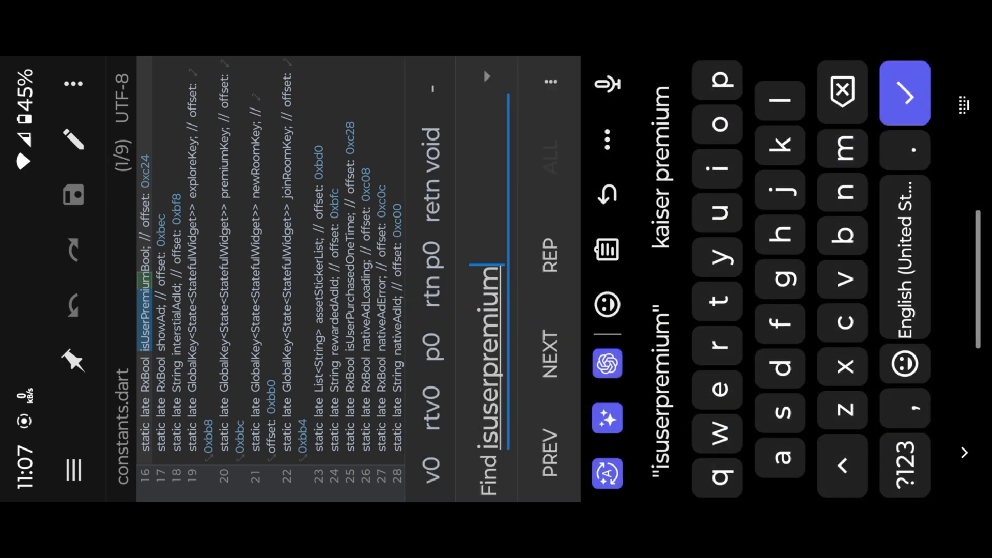
{"action": "left_click", "coordinate": [904, 92]}
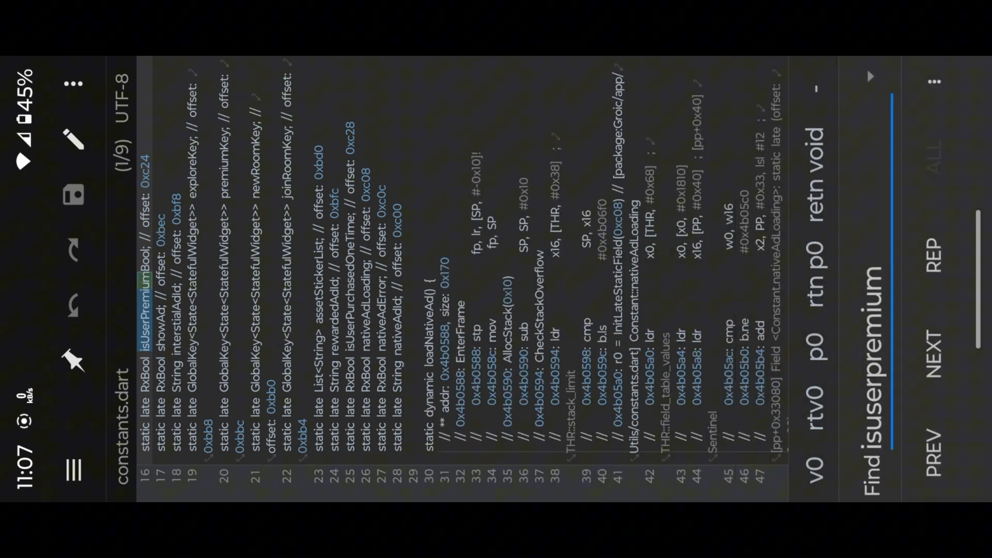
{"action": "left_click", "coordinate": [937, 354]}
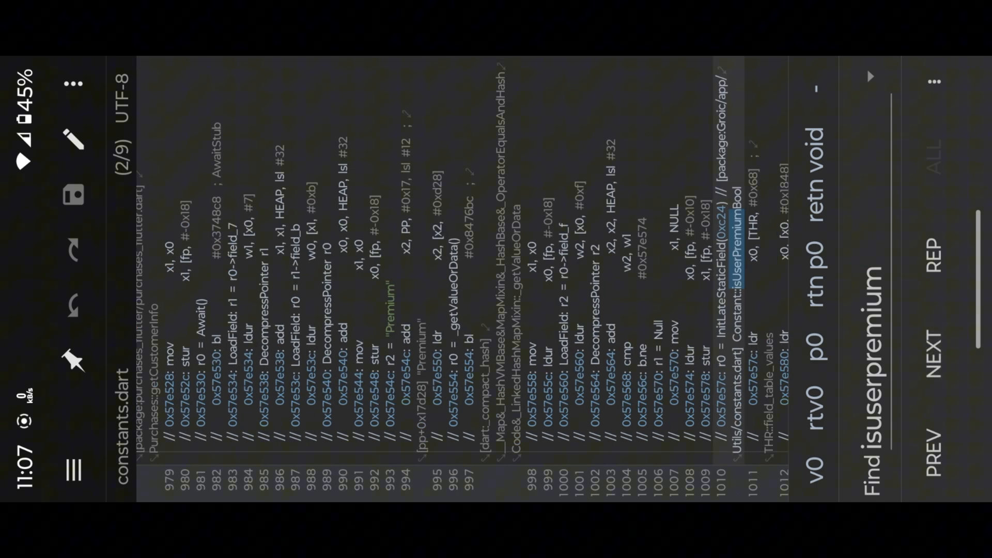
{"action": "scroll", "scroll_direction": "down", "scroll_amount": 3}
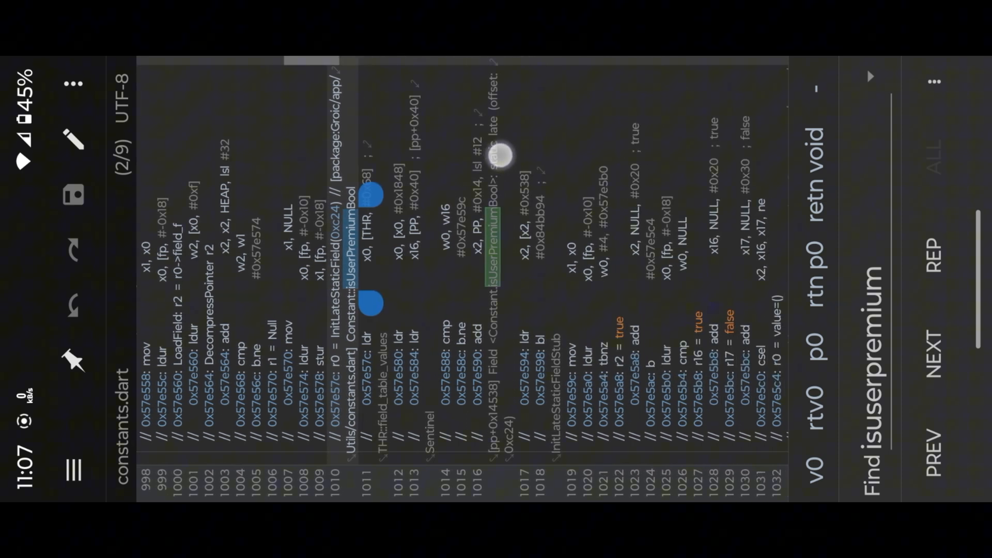
{"action": "scroll", "scroll_direction": "down", "scroll_amount": 3}
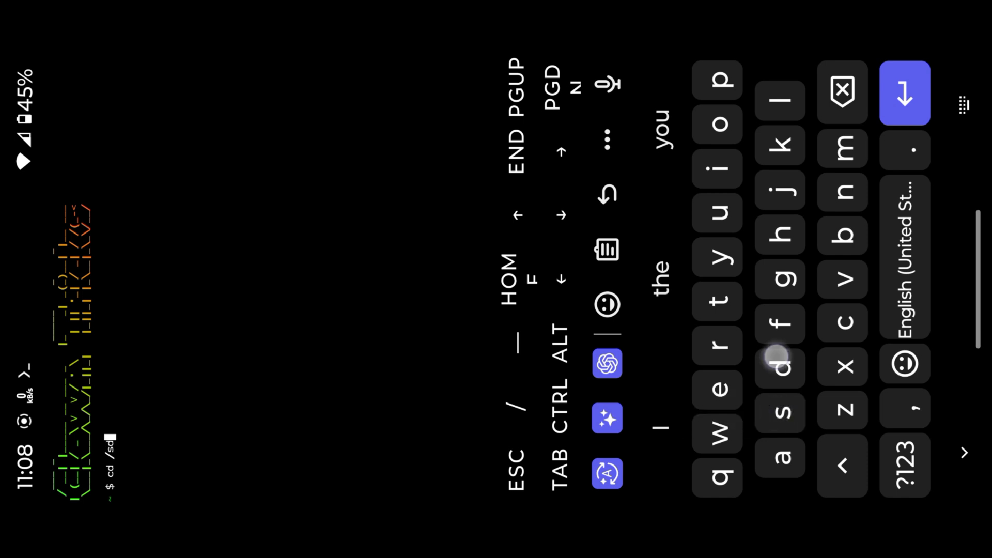
Change directory to /sdcard/blutter/arm64-v8a in Termux.
{"action": "left_click", "coordinate": [841, 234]}
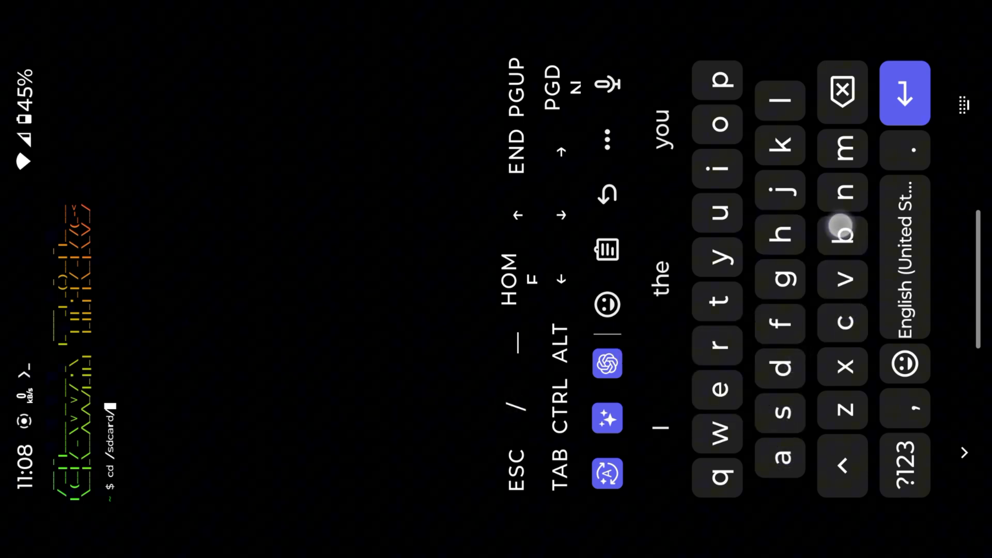
{"action": "type", "text": "blutter"}
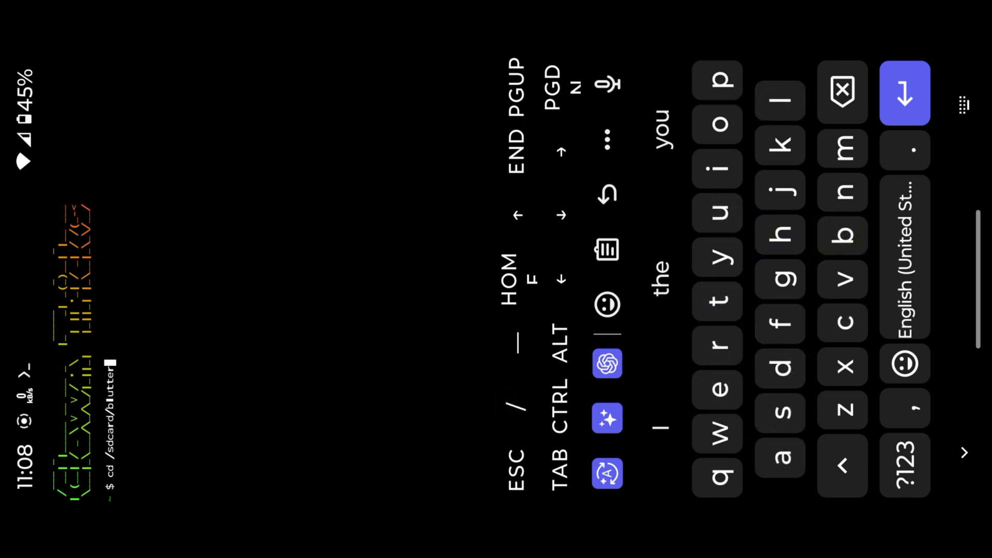
{"action": "left_click", "coordinate": [717, 346]}
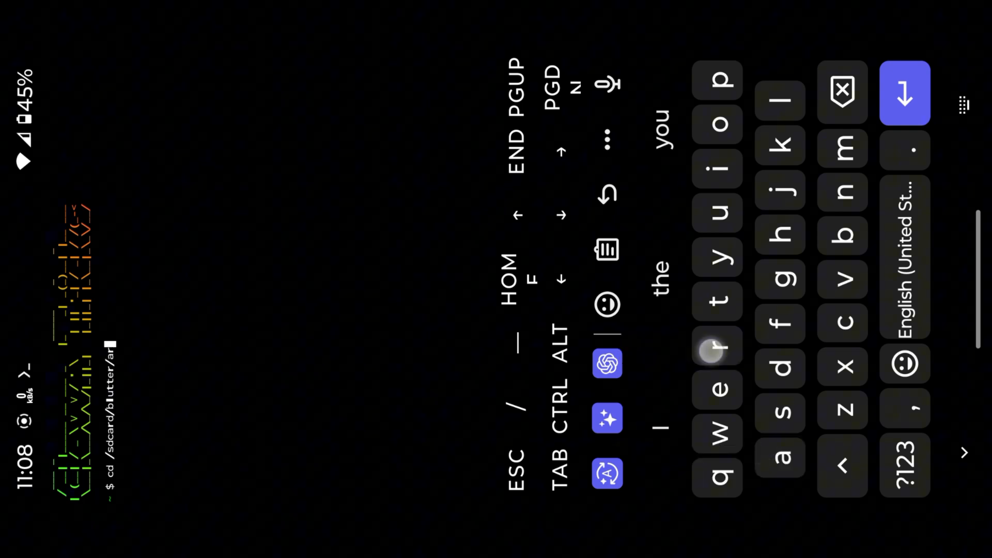
{"action": "left_click", "coordinate": [905, 465]}
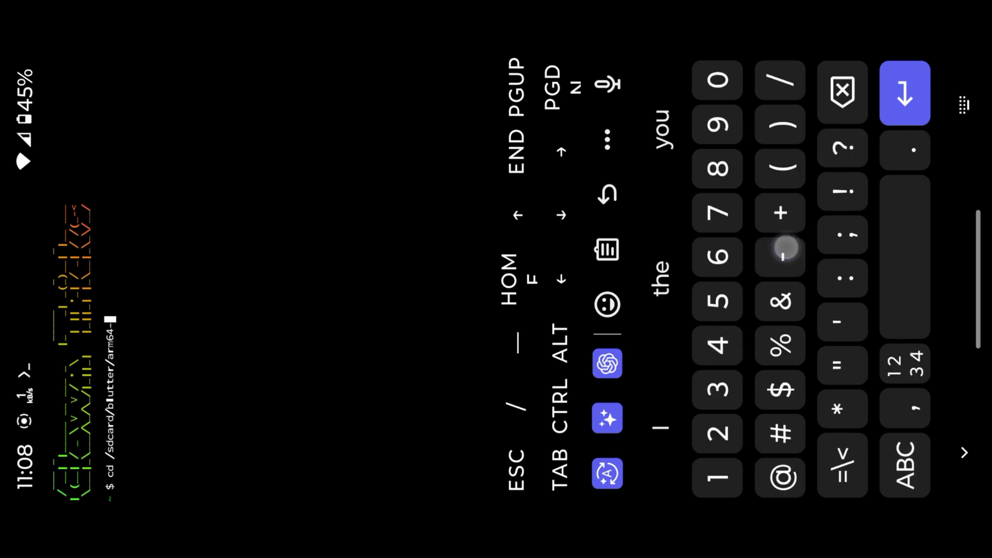
{"action": "left_click", "coordinate": [903, 465]}
{"action": "type", "text": "v8a"}
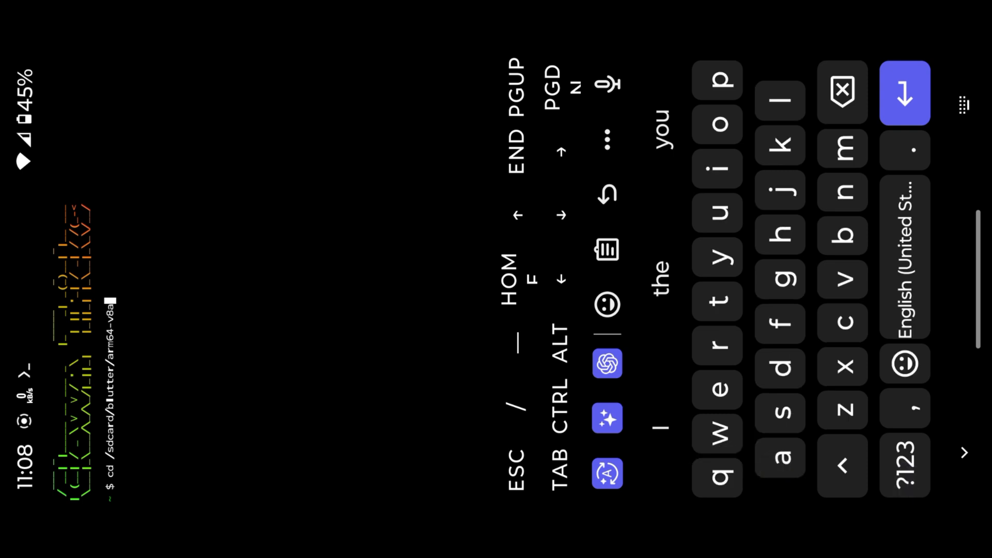
{"action": "left_click", "coordinate": [904, 92]}
{"action": "type", "text": "r"}
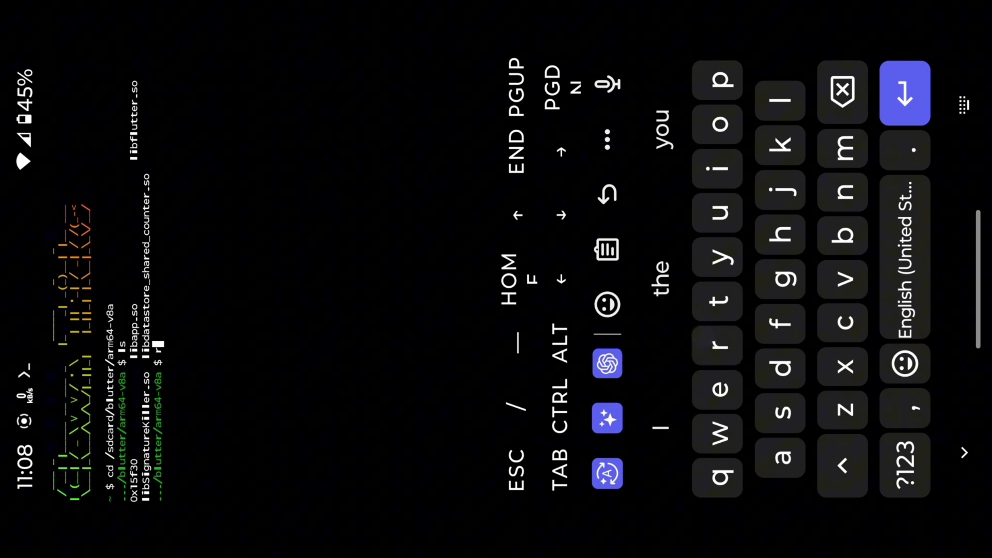
Open libapp.so with r2 -w and seek to address 0x57e5bc.
{"action": "left_click", "coordinate": [904, 465]}
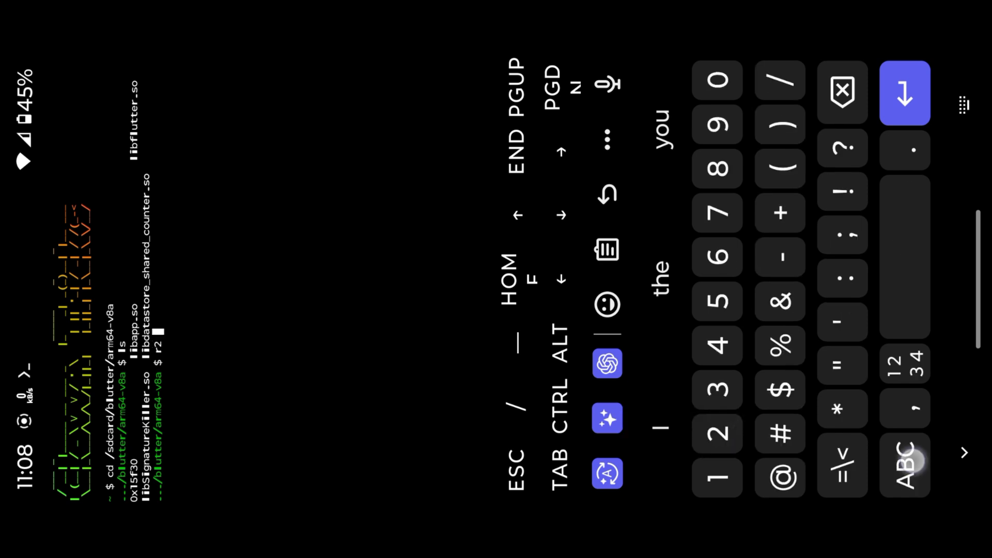
{"action": "left_click", "coordinate": [903, 462]}
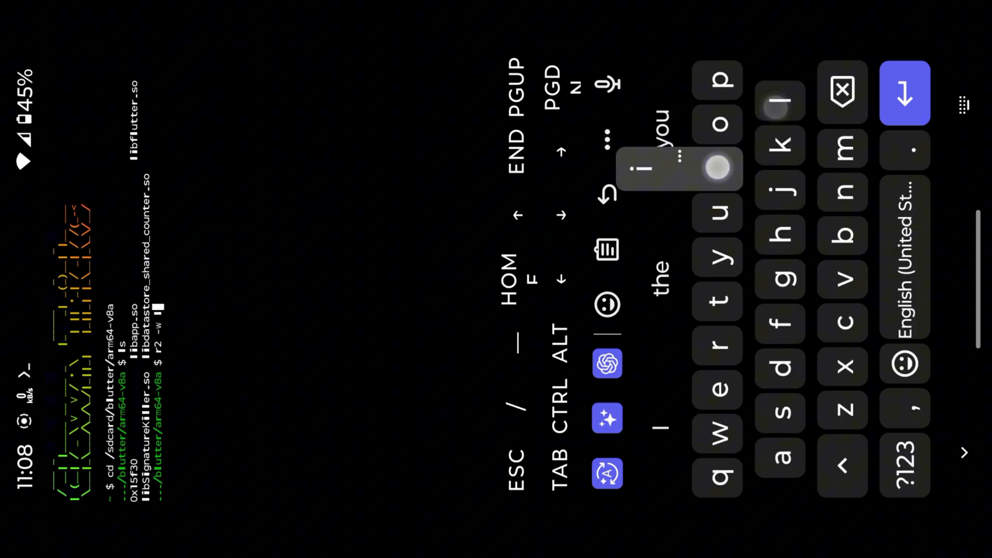
{"action": "left_click", "coordinate": [718, 168]}
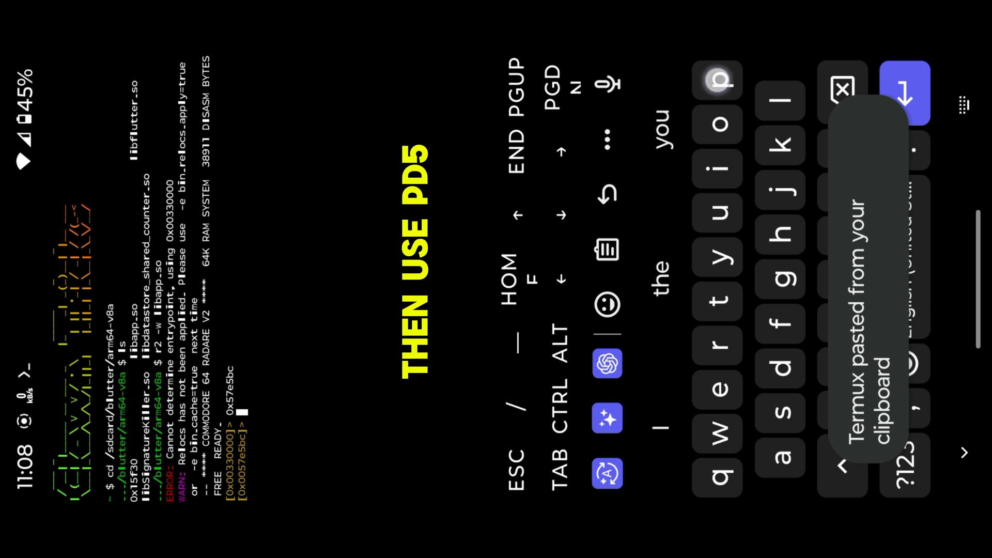
{"action": "left_click", "coordinate": [901, 483]}
{"action": "type", "text": "wa add x17, x22, 0x30"}
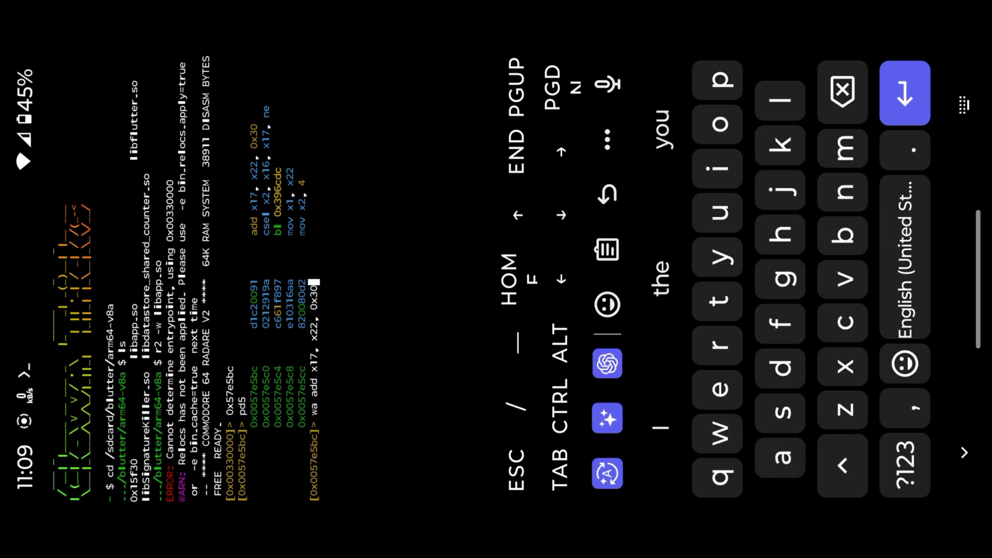
Write the patch 'wa add x17, x22, 0x30' over the isUserPremium false load.
{"action": "left_click", "coordinate": [904, 465]}
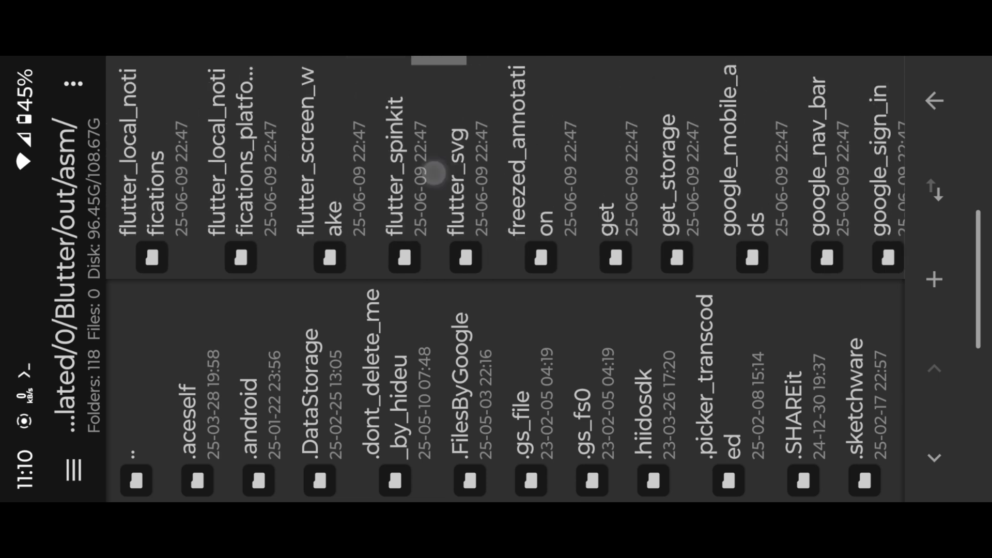
Browse the /Blutter/ folder to reach the patched arm64-v8a library for adding to the Groic APK.
{"action": "scroll", "scroll_direction": "left", "scroll_amount": 3}
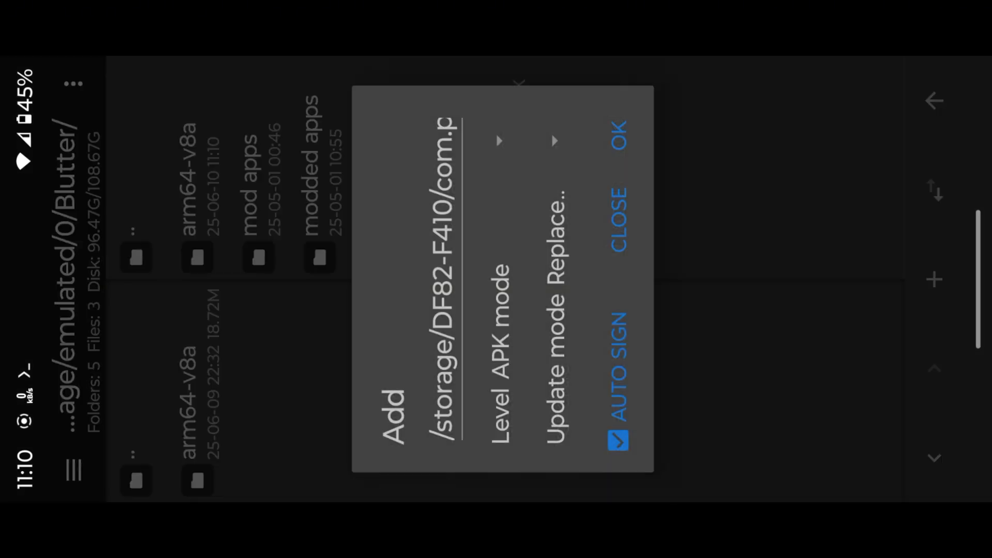
Add the library into the Groic APK in Replace mode with auto-sign, then install it as an update.
{"action": "left_click", "coordinate": [619, 134]}
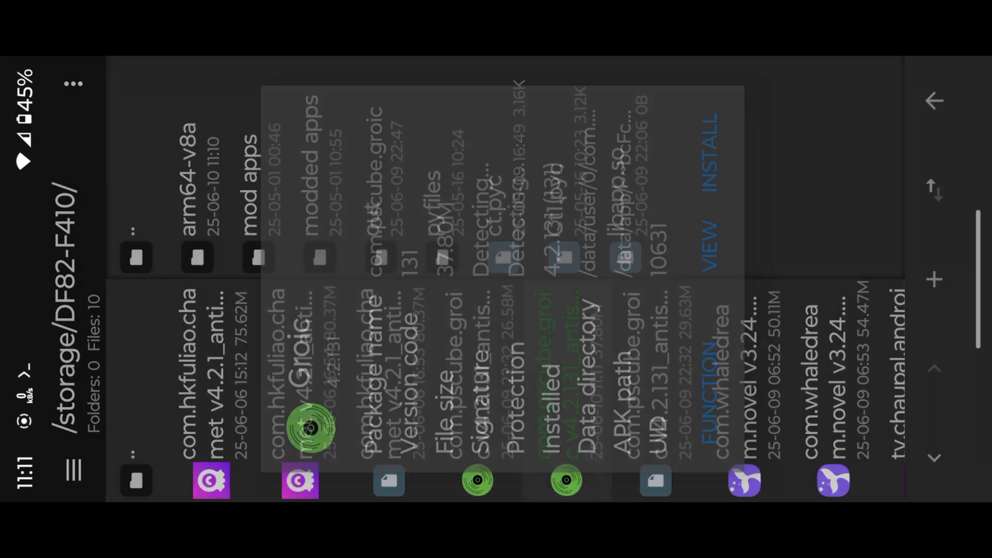
{"action": "left_click", "coordinate": [709, 139]}
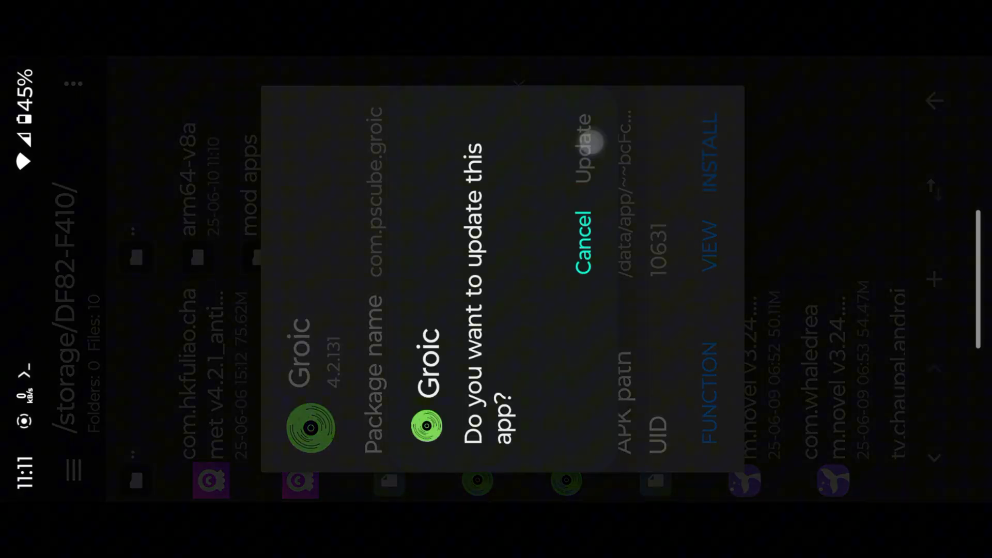
{"action": "left_click", "coordinate": [577, 142]}
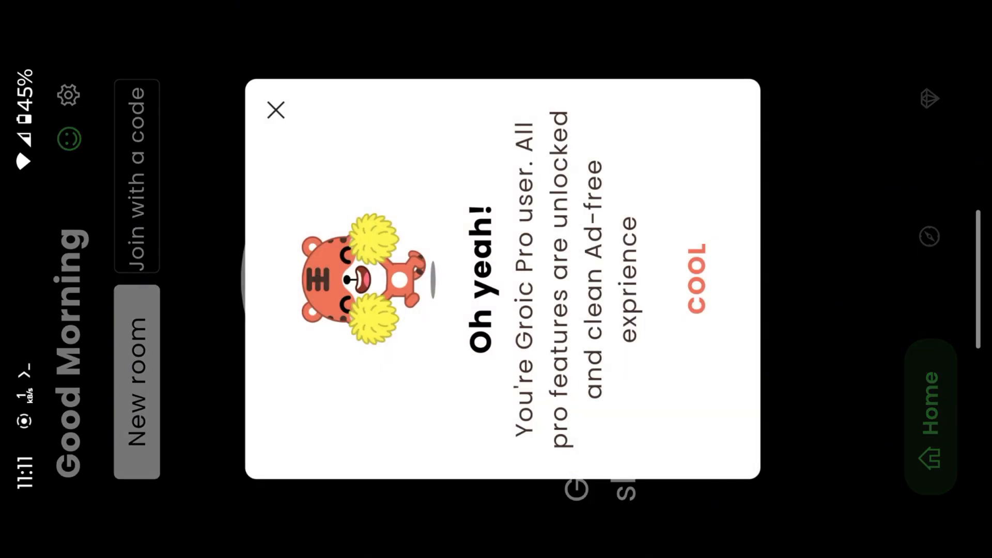
Dismiss the Pro welcome popup and check Settings shows Groic Pro with all features unlocked.
{"action": "left_click", "coordinate": [275, 110]}
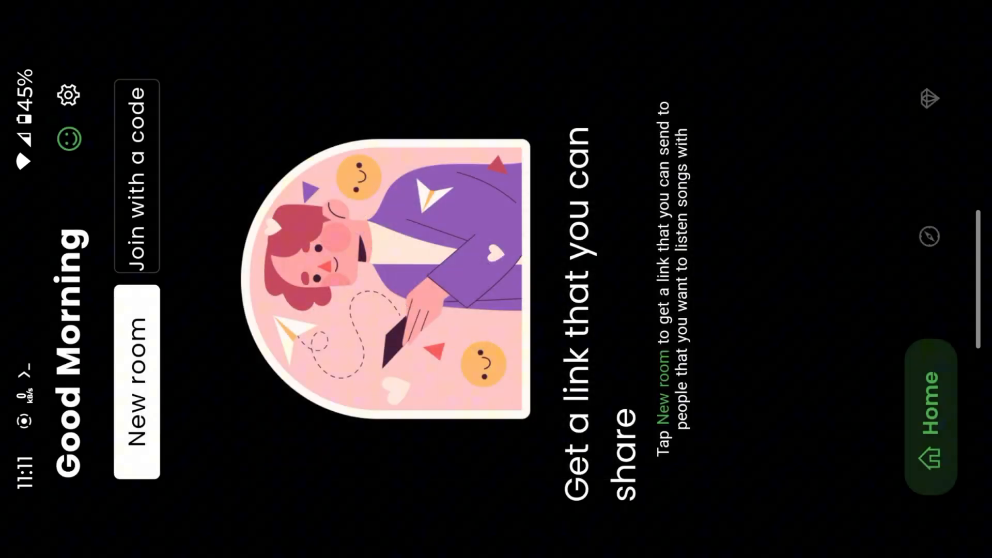
{"action": "left_click", "coordinate": [929, 99]}
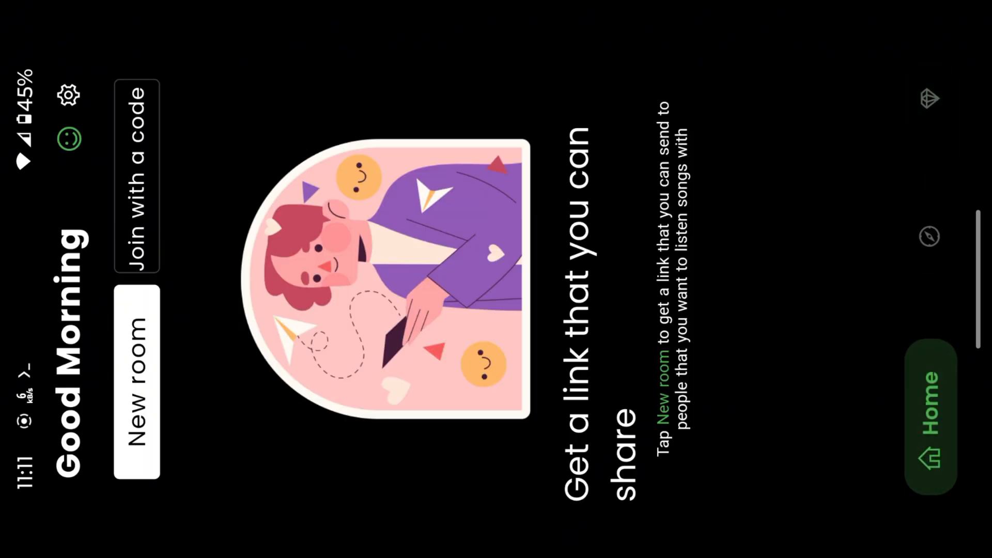
{"action": "left_click", "coordinate": [68, 95]}
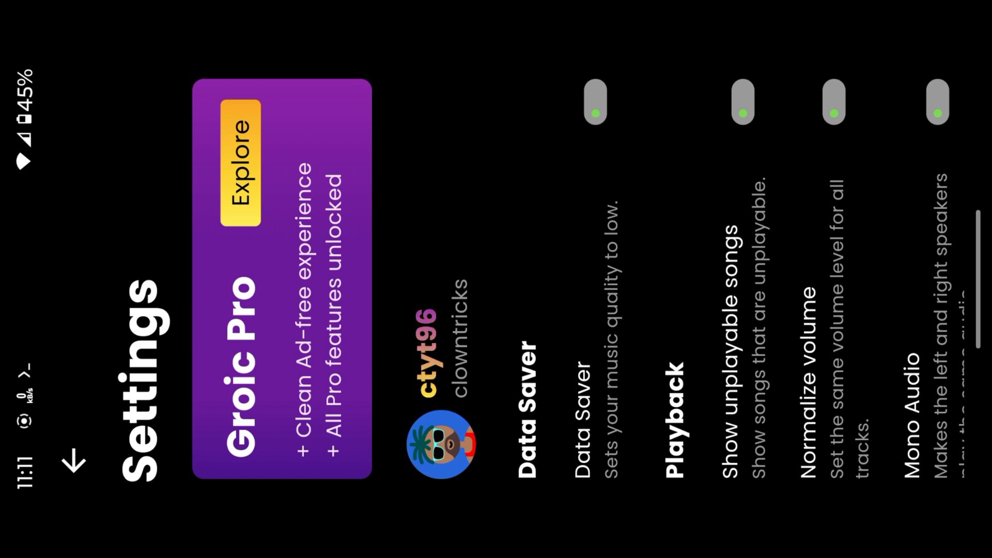
{"action": "scroll", "scroll_direction": "right", "scroll_amount": 3}
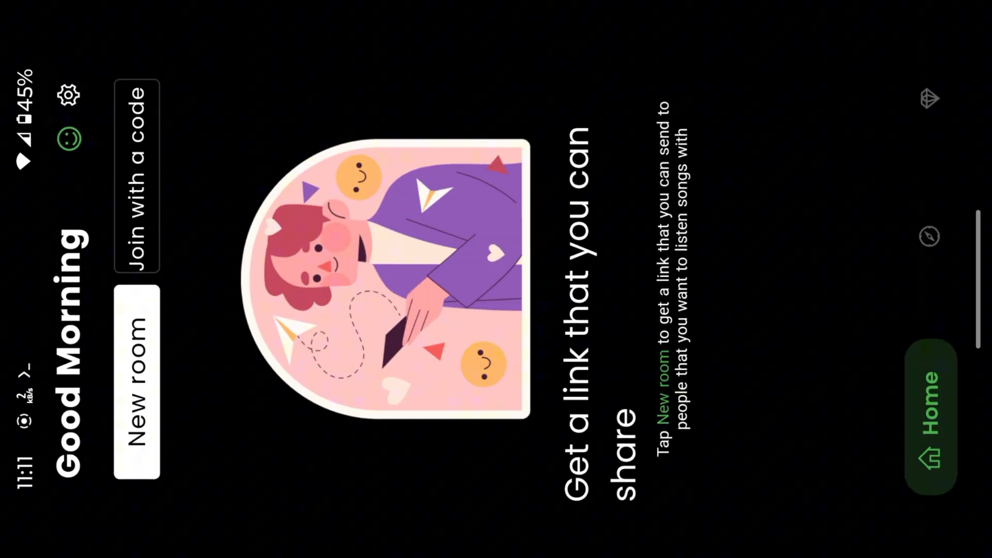
Create a new listening room with a shareable code.
{"action": "left_click", "coordinate": [136, 379]}
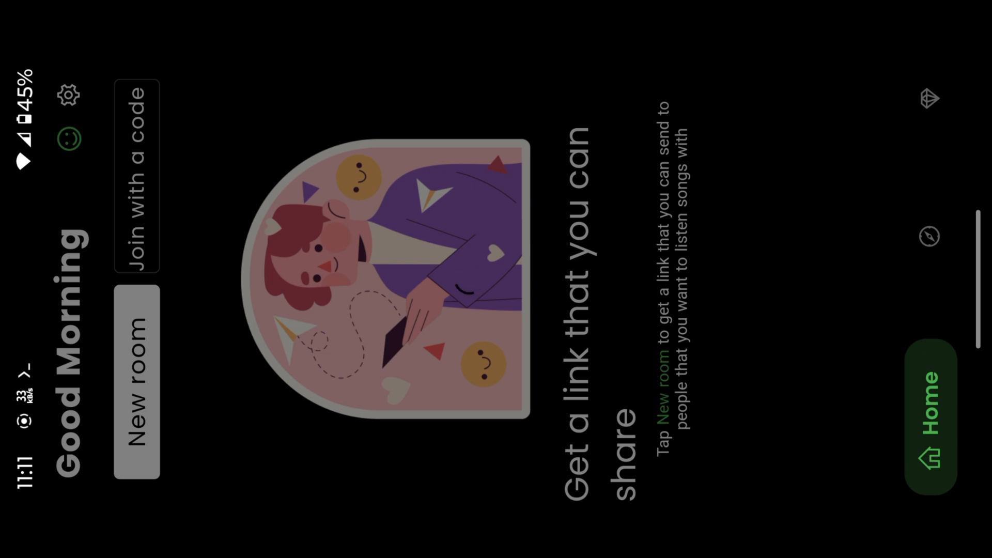
{"action": "left_click", "coordinate": [137, 376]}
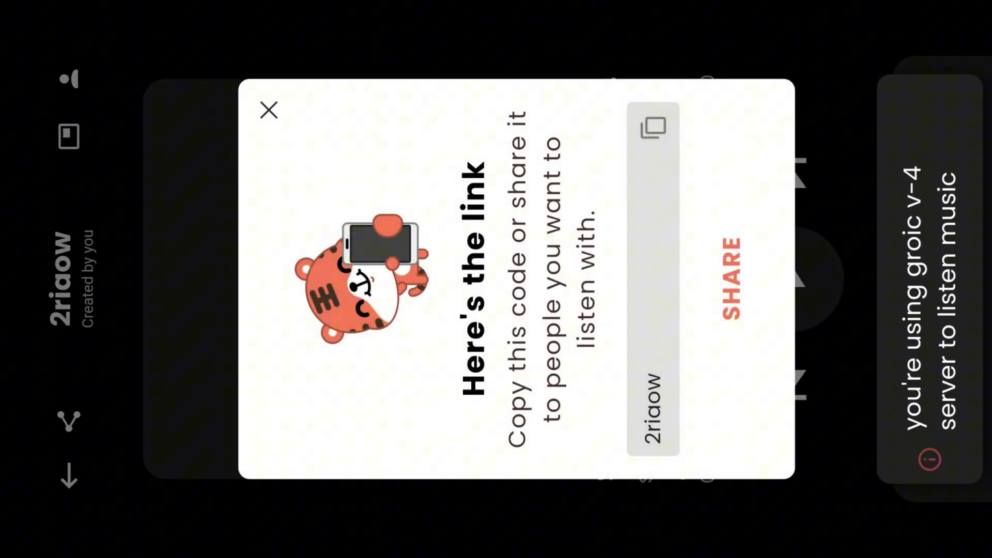